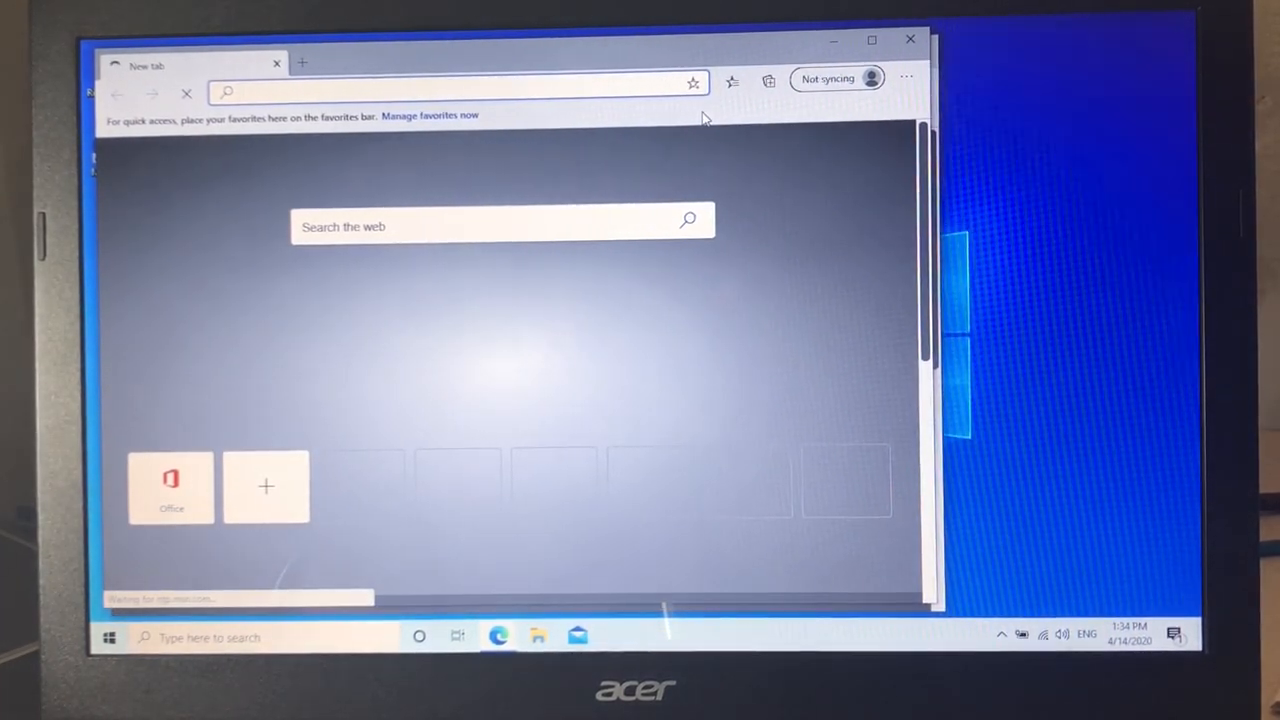
Step: Search Bing for 'acer driver download' from the address bar suggestions
{"action": "type", "text": "acer"}
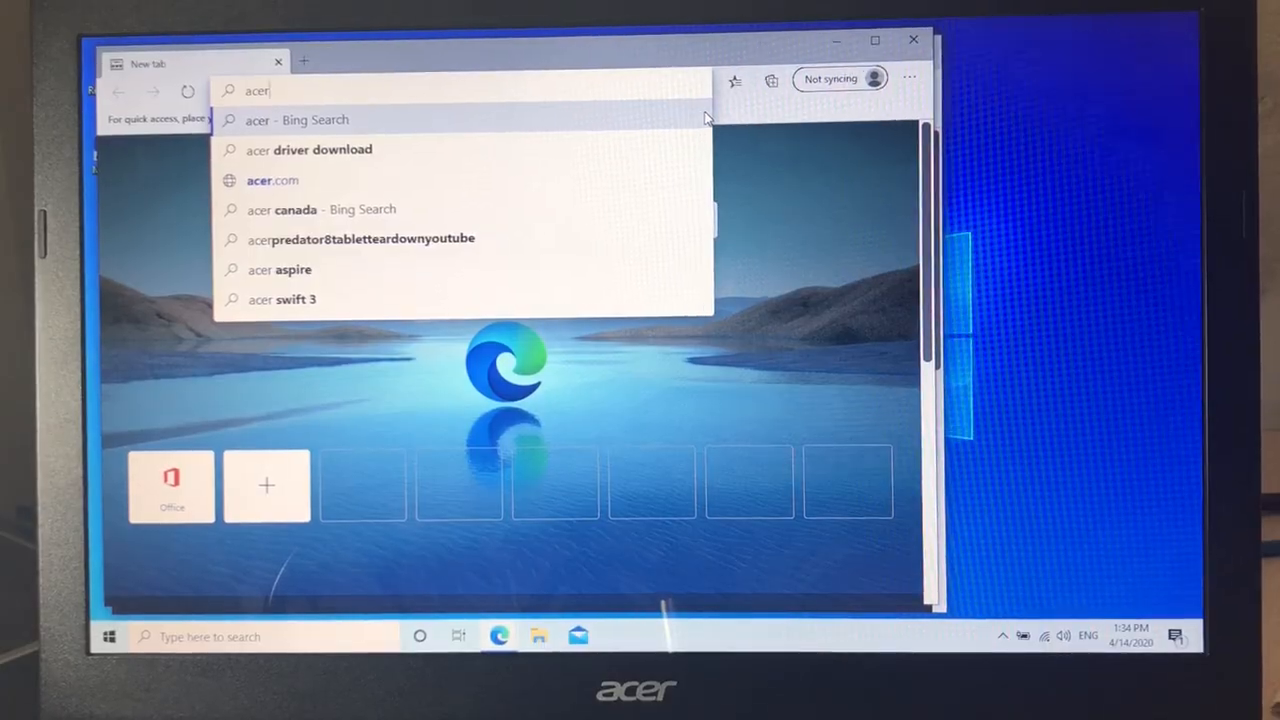
{"action": "left_click", "coordinate": [308, 148]}
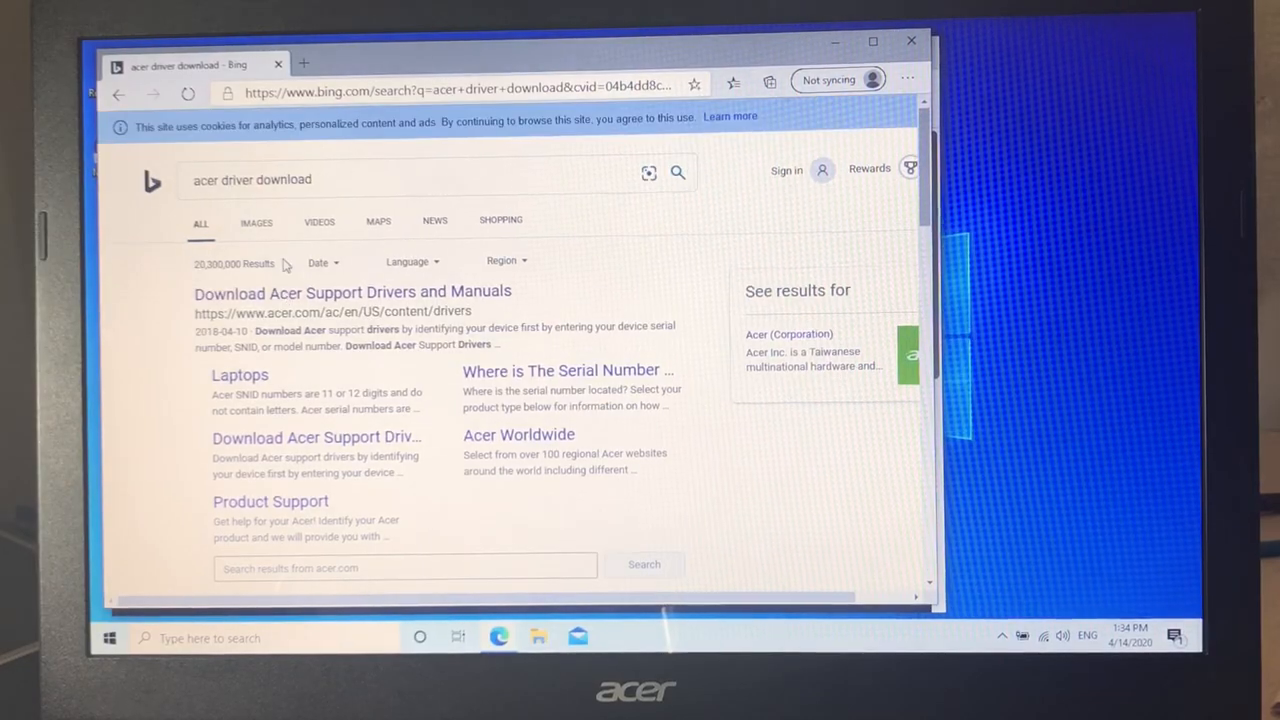
Step: Open Acer's drivers page and load the Aspire ES1-511 product support page by model number
{"action": "left_click", "coordinate": [352, 292]}
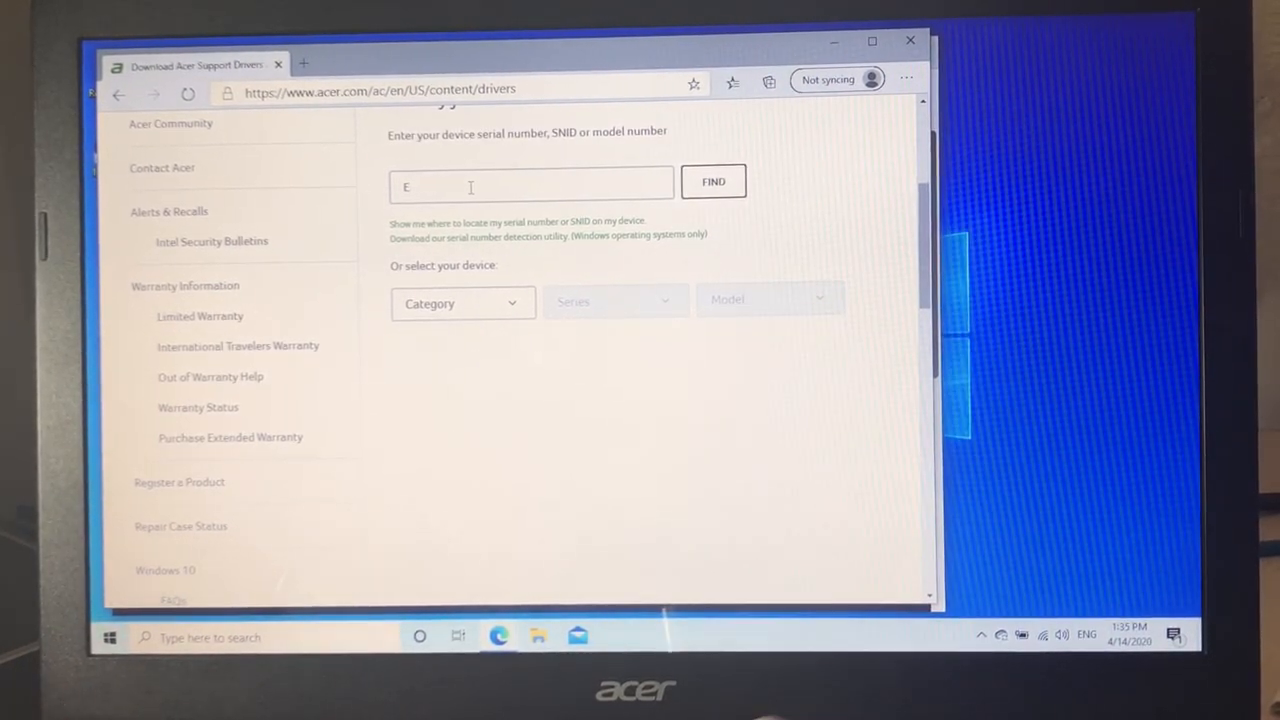
{"action": "type", "text": "S1-511"}
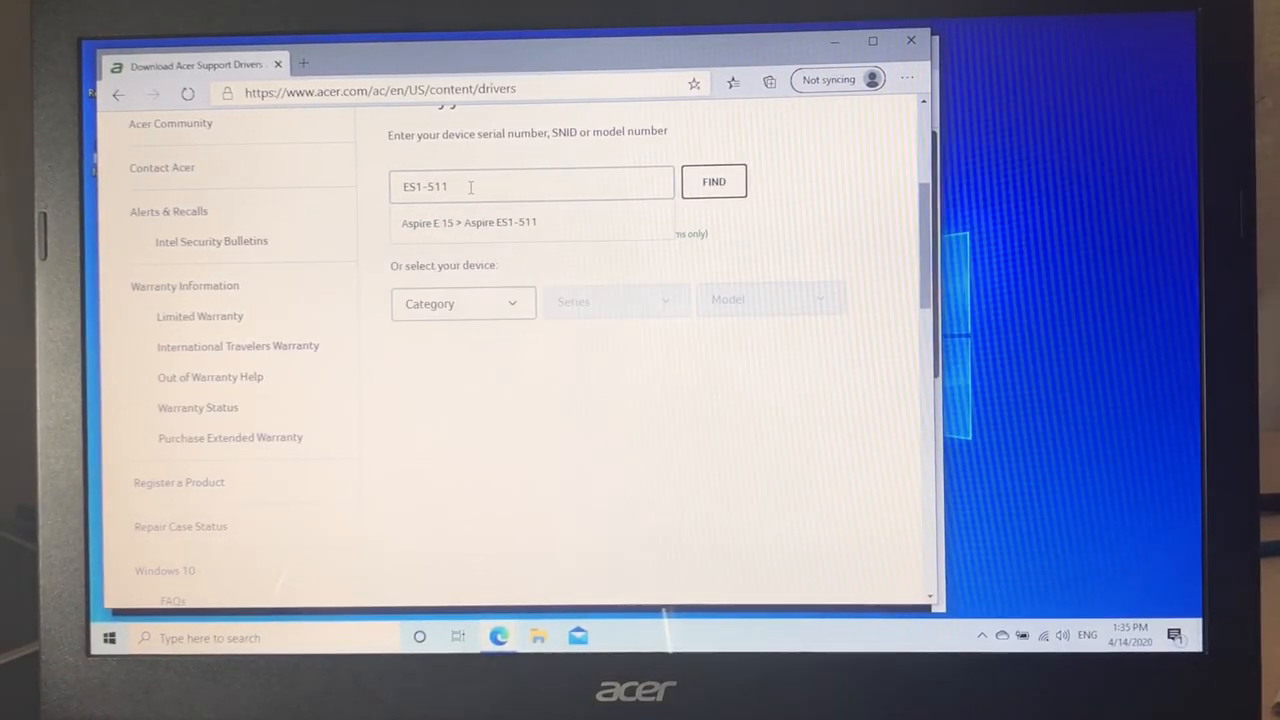
{"action": "left_click", "coordinate": [466, 222]}
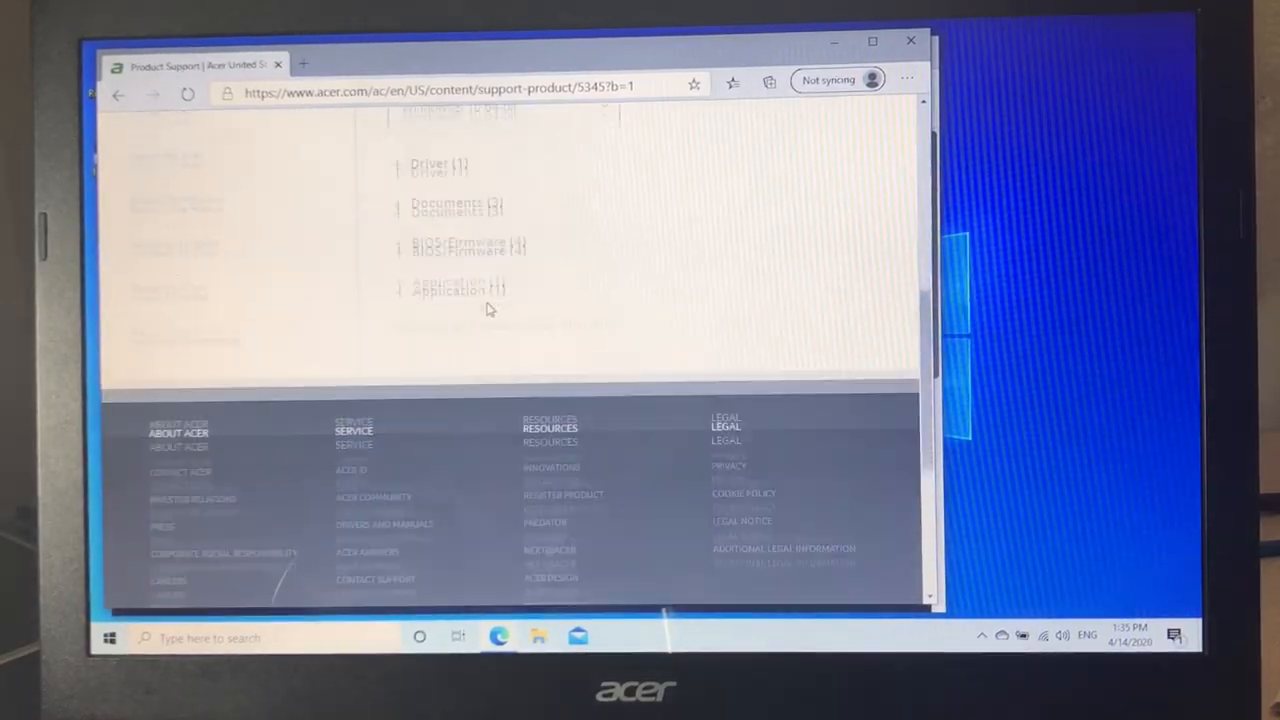
Step: Expand the BIOS/Firmware list and locate the 'Improved Touchpad detection behavior' download
{"action": "left_click", "coordinate": [452, 248]}
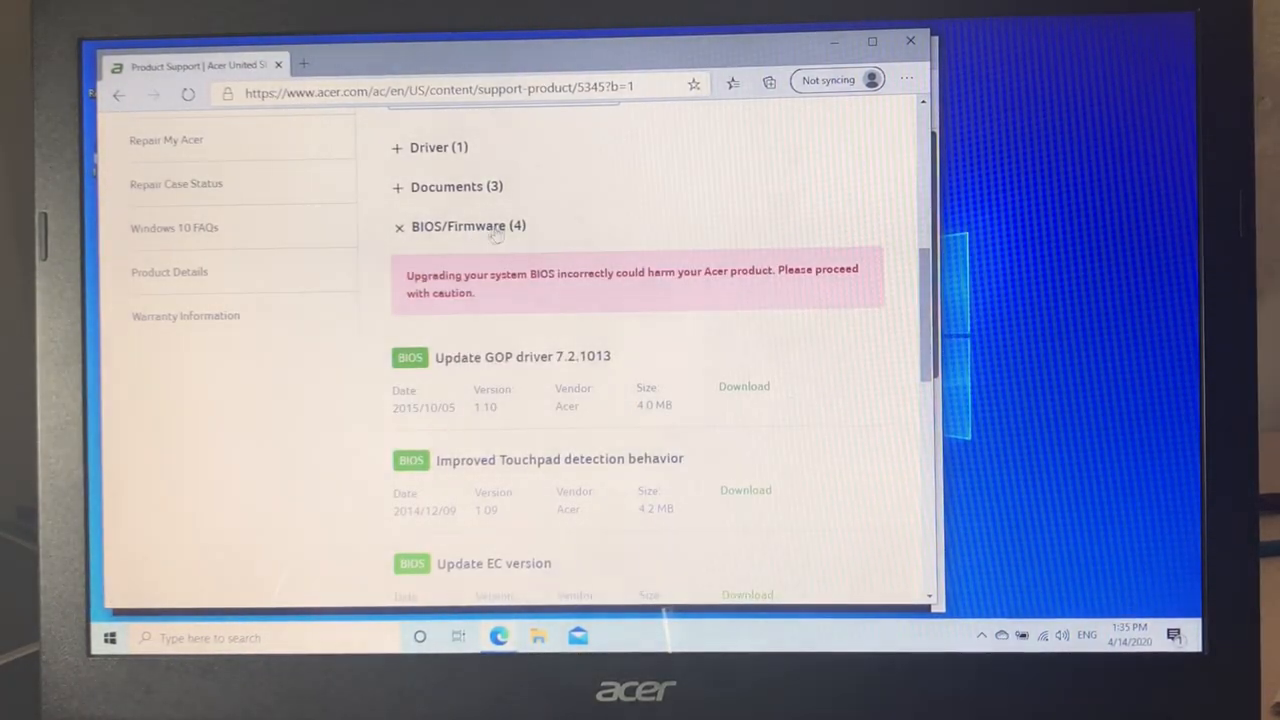
{"action": "mouse_move", "coordinate": [534, 246]}
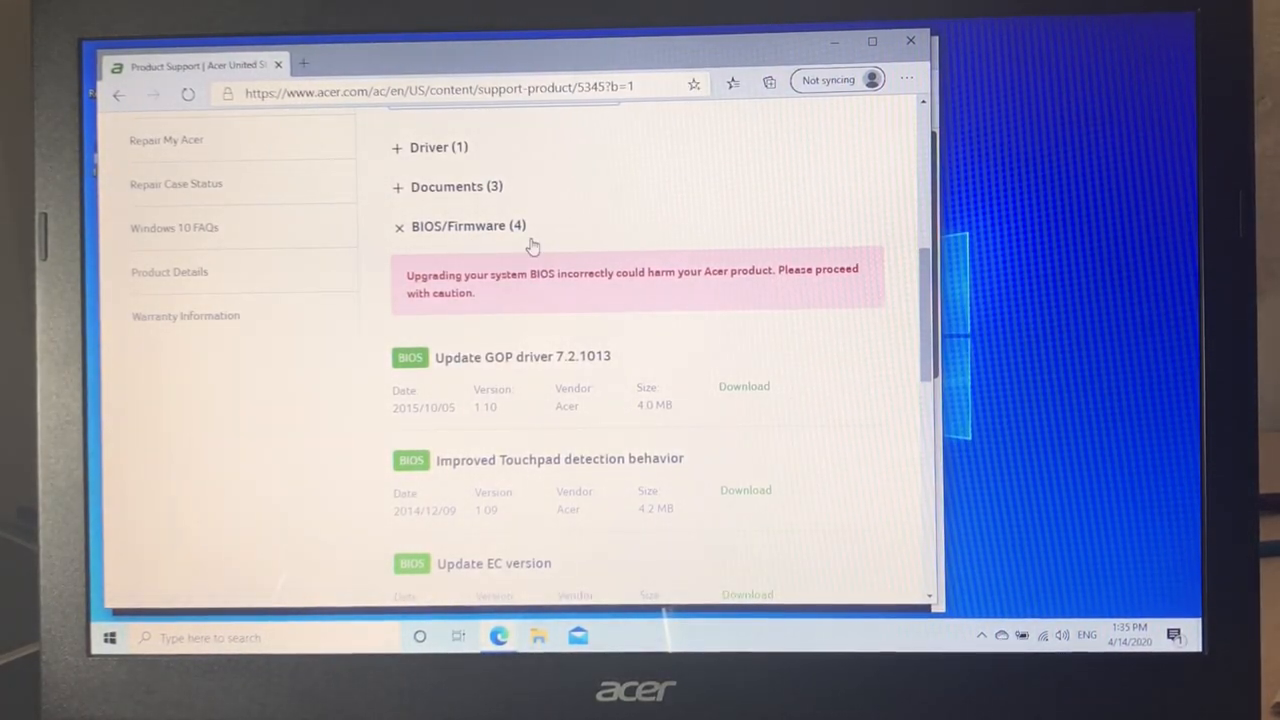
{"action": "scroll", "scroll_direction": "down", "scroll_amount": 3}
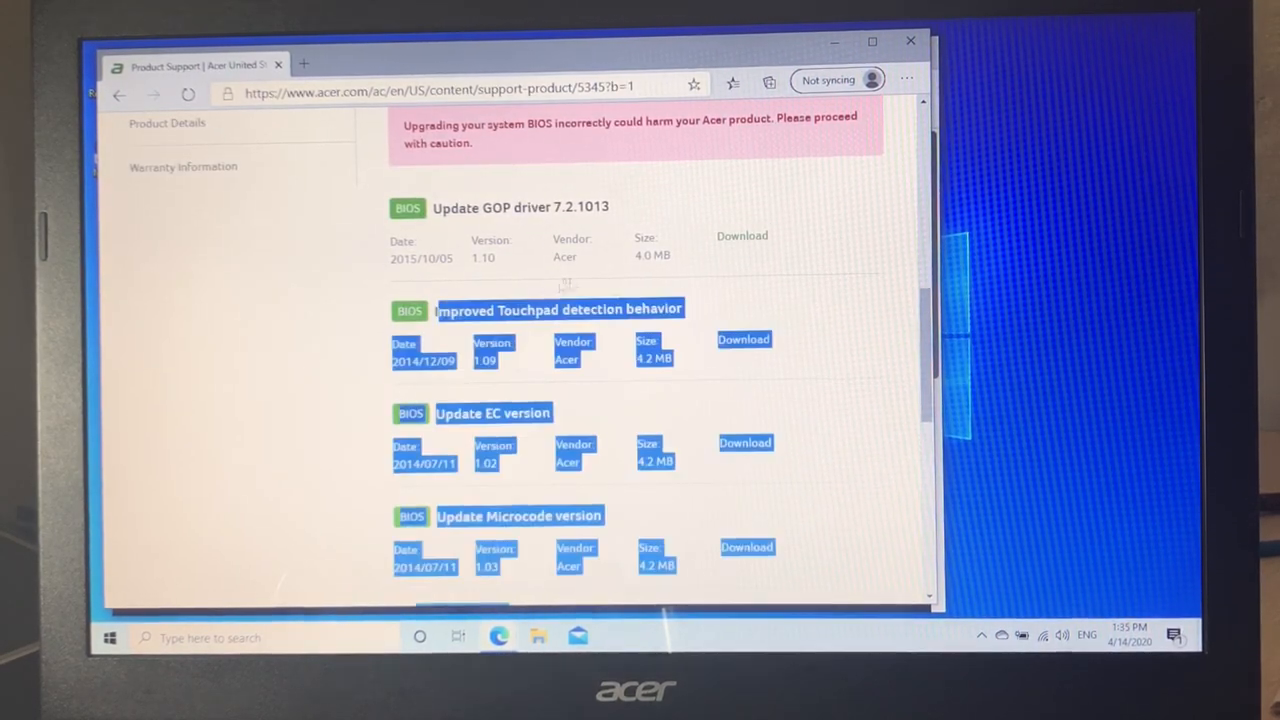
{"action": "left_click", "coordinate": [744, 340]}
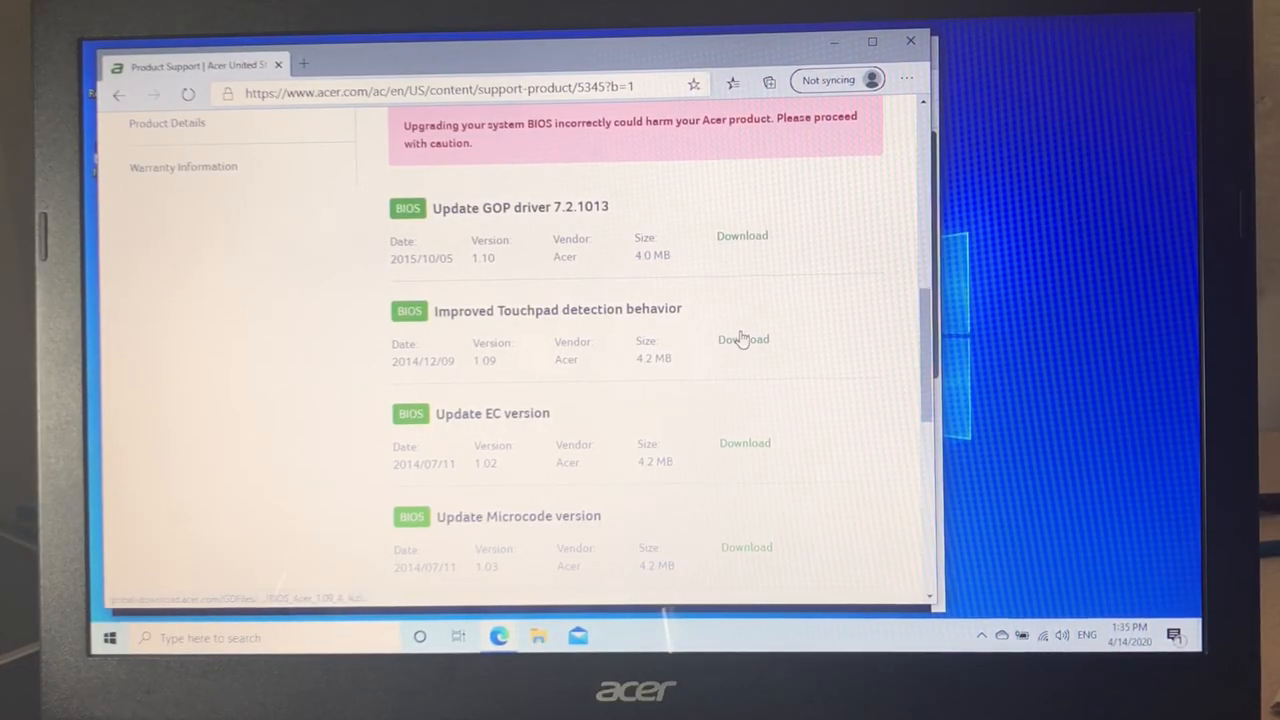
{"action": "mouse_move", "coordinate": [744, 340]}
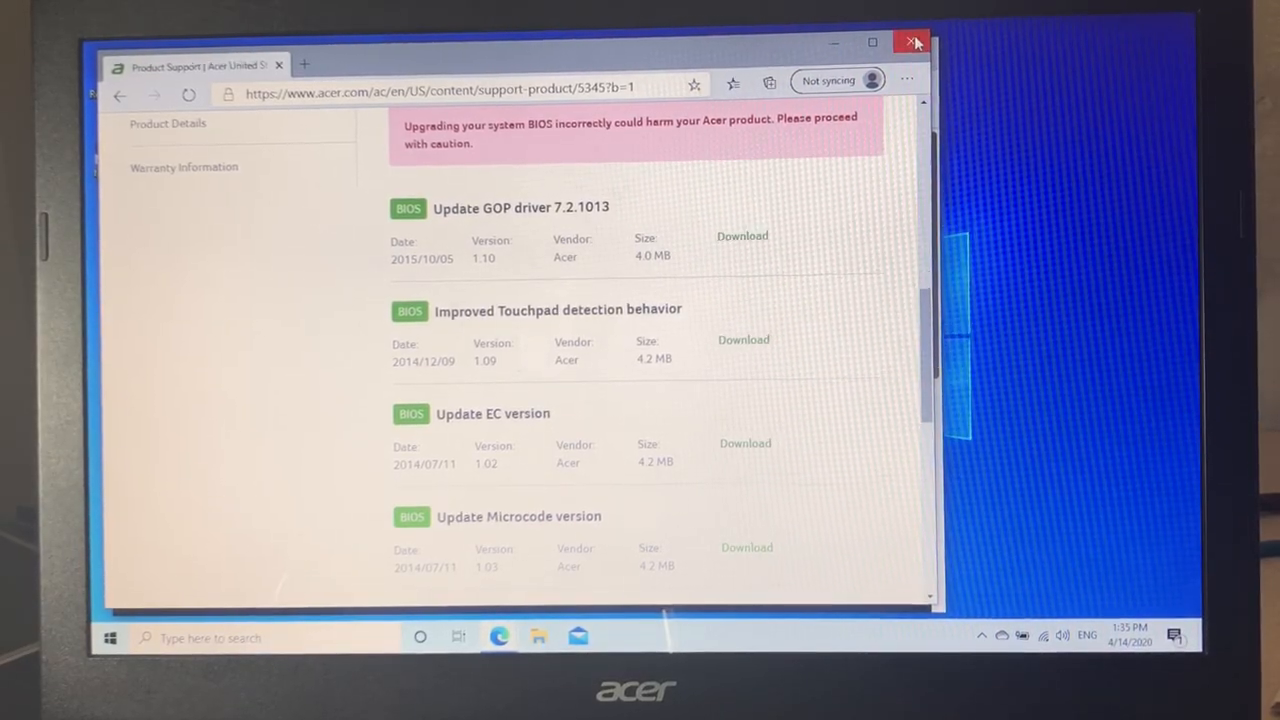
Step: Close the Edge browser window
{"action": "left_click", "coordinate": [908, 42]}
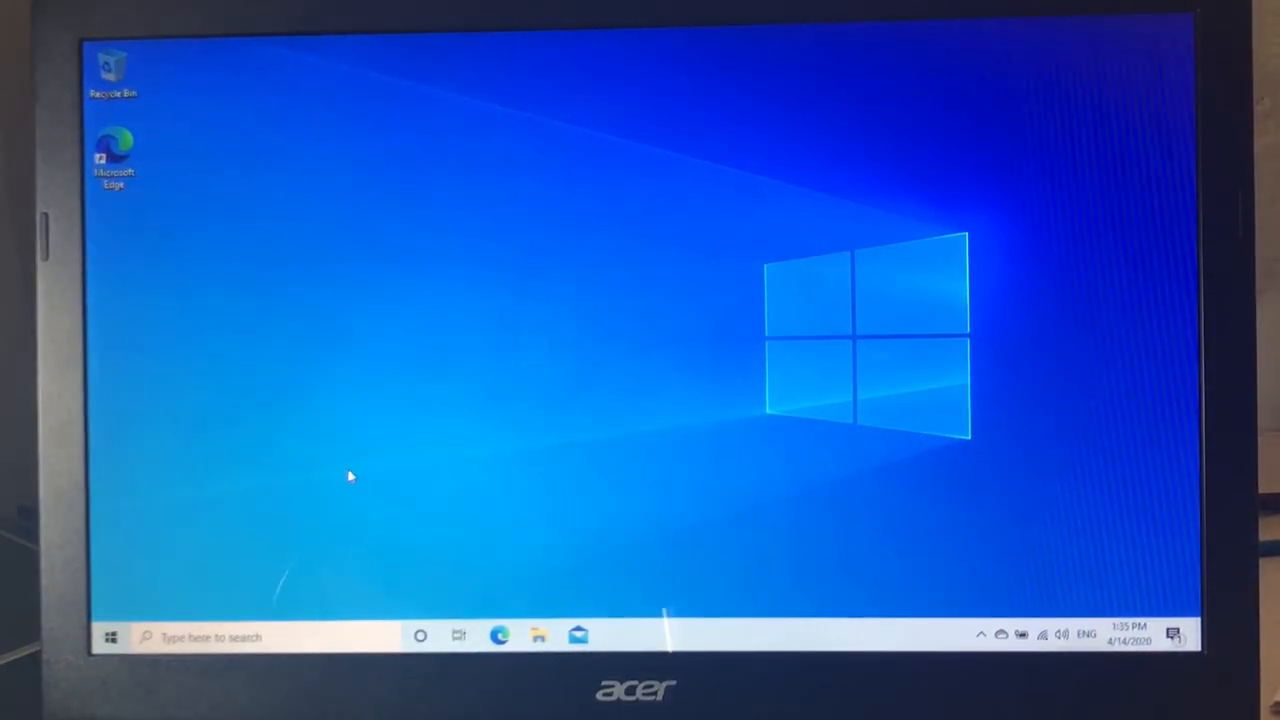